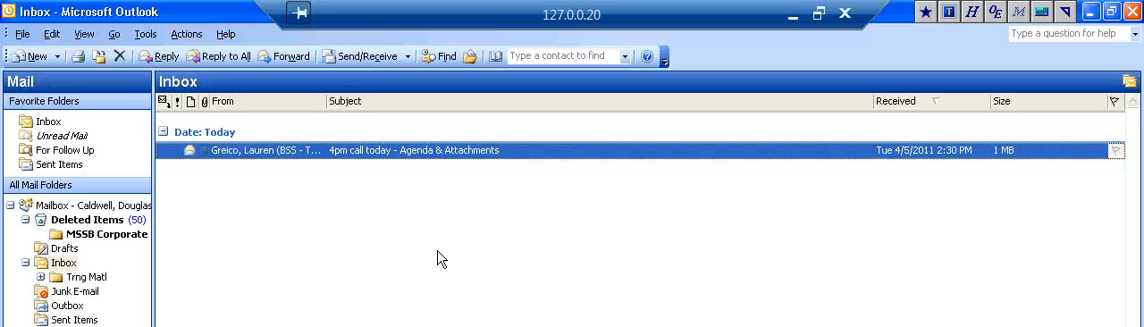
pyautogui.moveTo(247, 80)
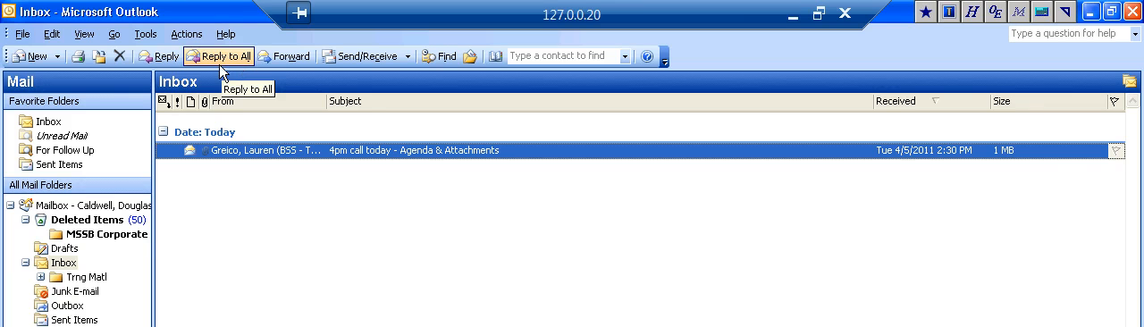
pyautogui.moveTo(164, 56)
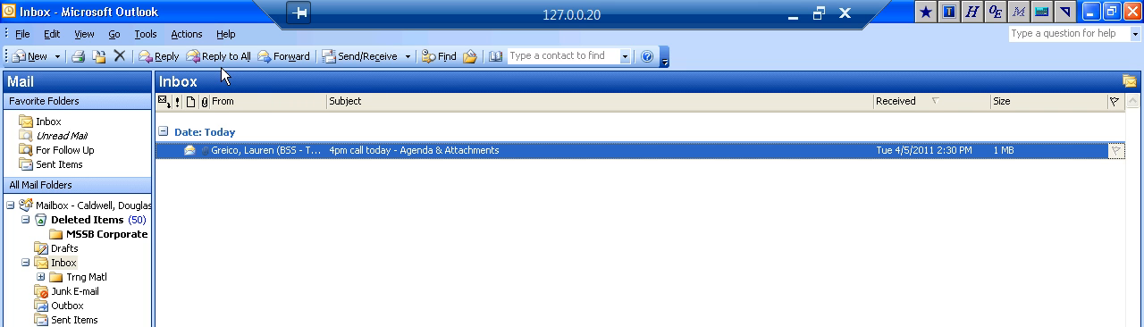
pyautogui.moveTo(329, 175)
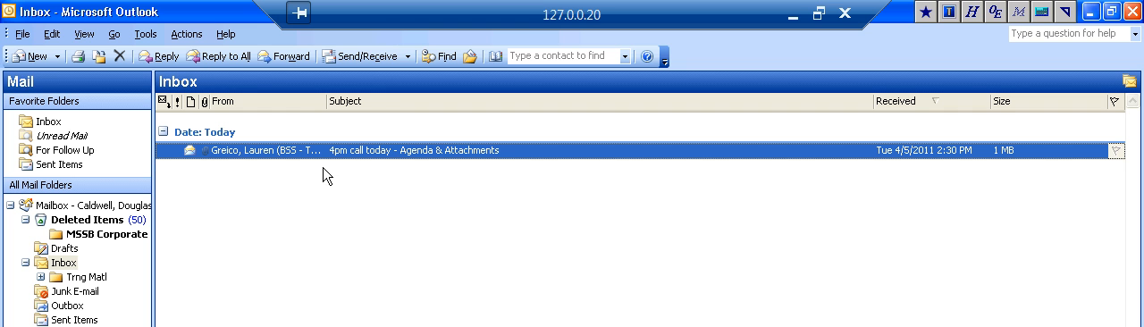
pyautogui.moveTo(402, 135)
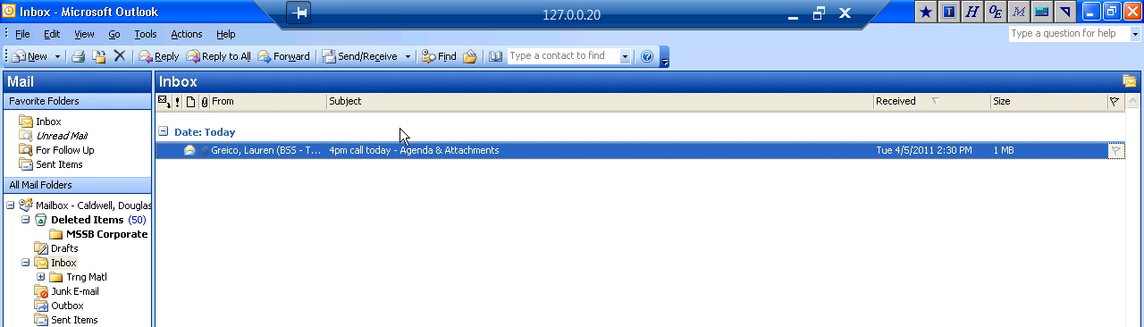
pyautogui.moveTo(634, 133)
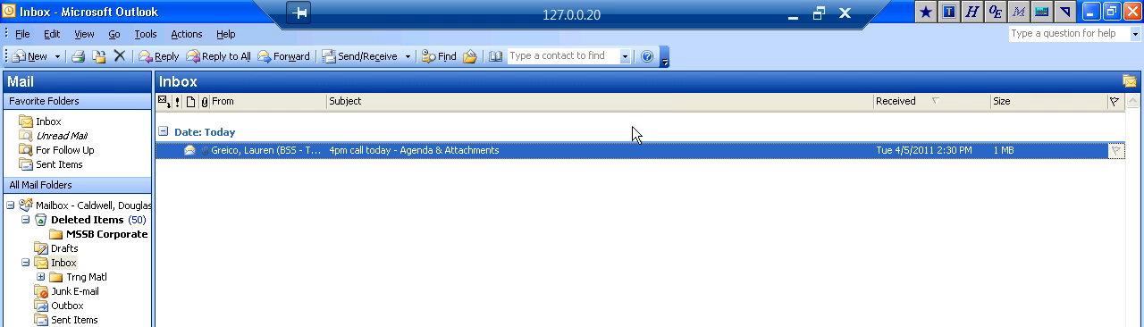
pyautogui.moveTo(663, 57)
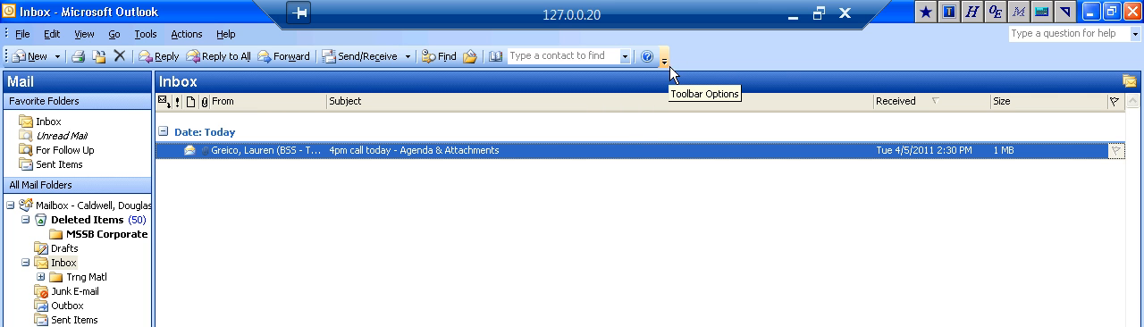
pyautogui.moveTo(687, 64)
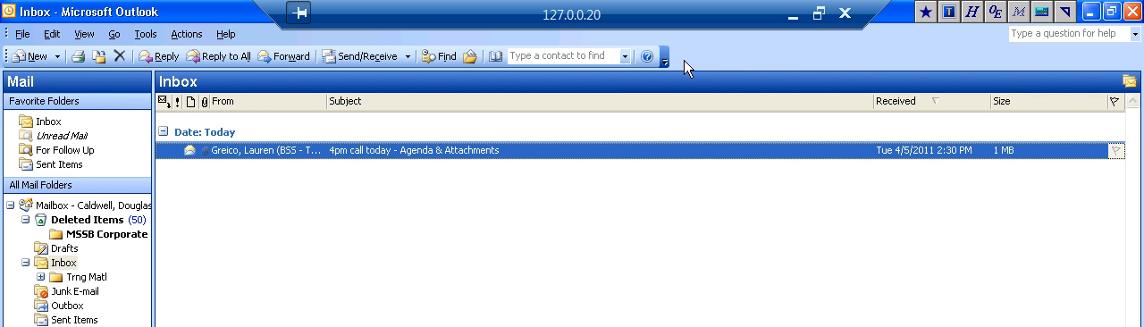
pyautogui.moveTo(664, 60)
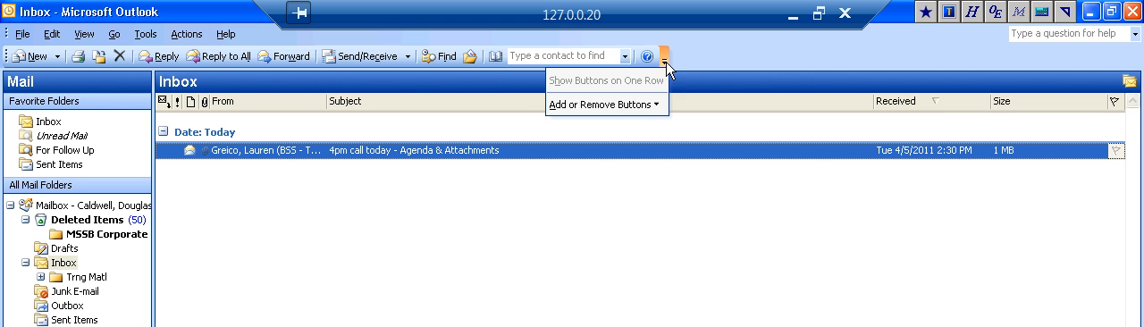
# Uncheck Reply to All in the Standard toolbar's Add or Remove Buttons list
pyautogui.click(603, 103)
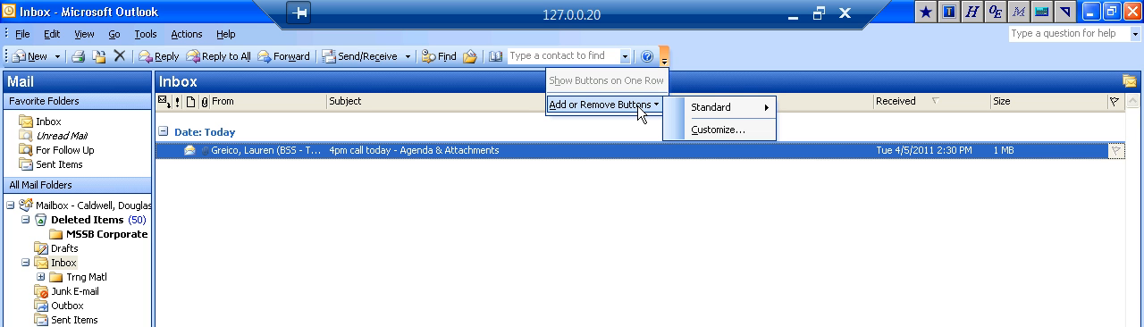
pyautogui.moveTo(715, 107)
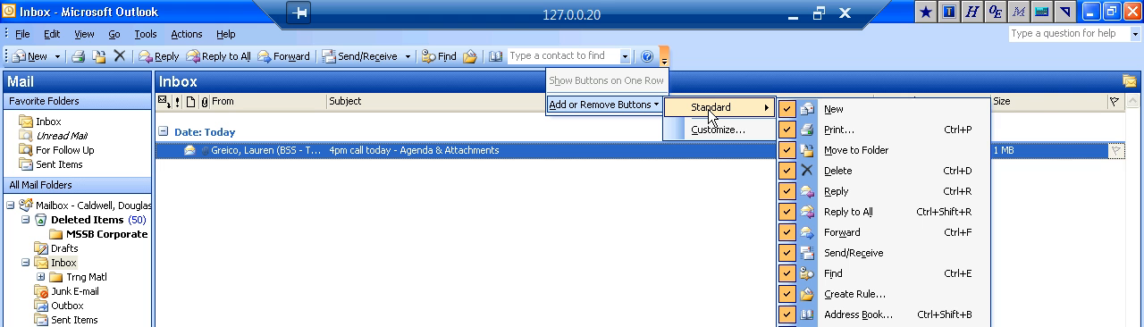
pyautogui.moveTo(739, 114)
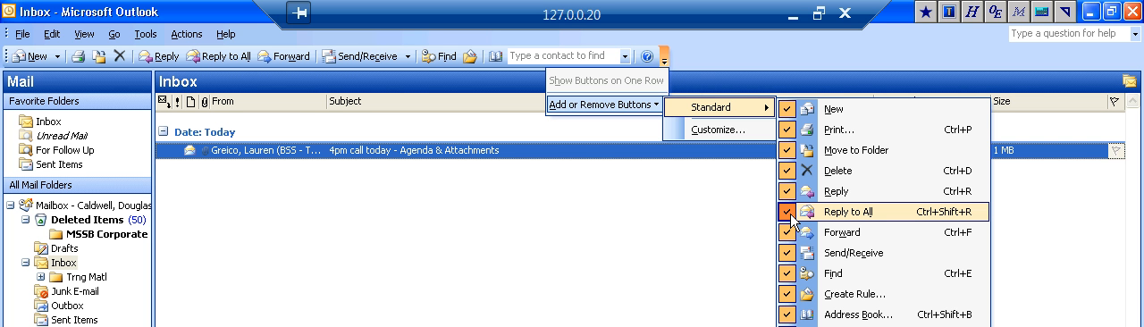
pyautogui.click(787, 211)
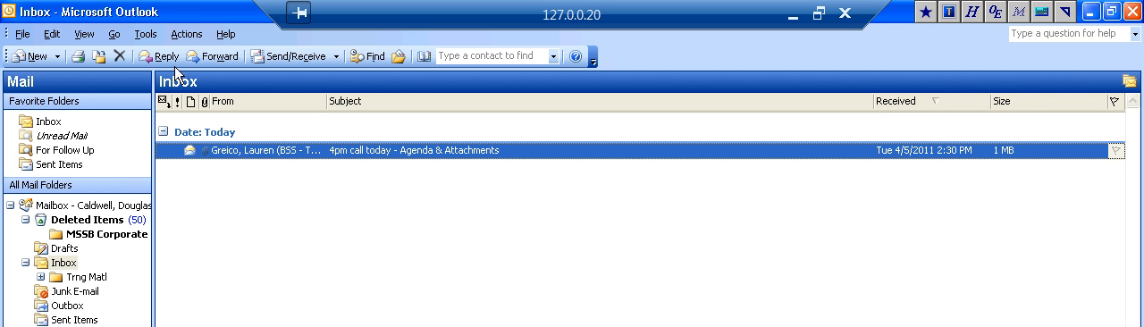
pyautogui.moveTo(347, 204)
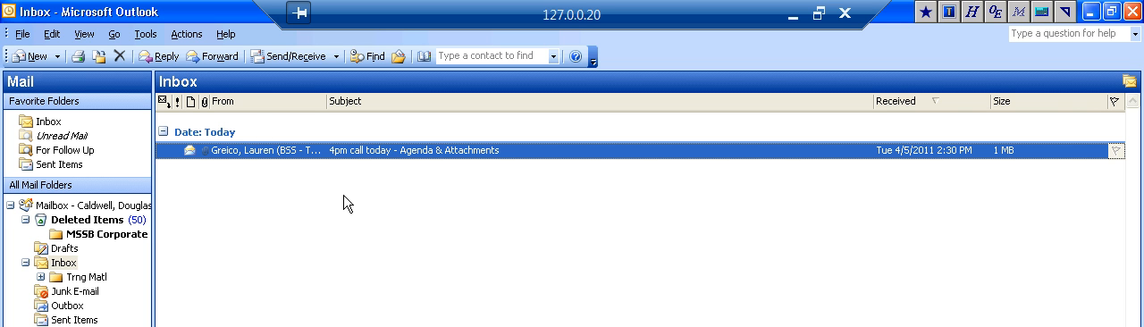
pyautogui.moveTo(356, 185)
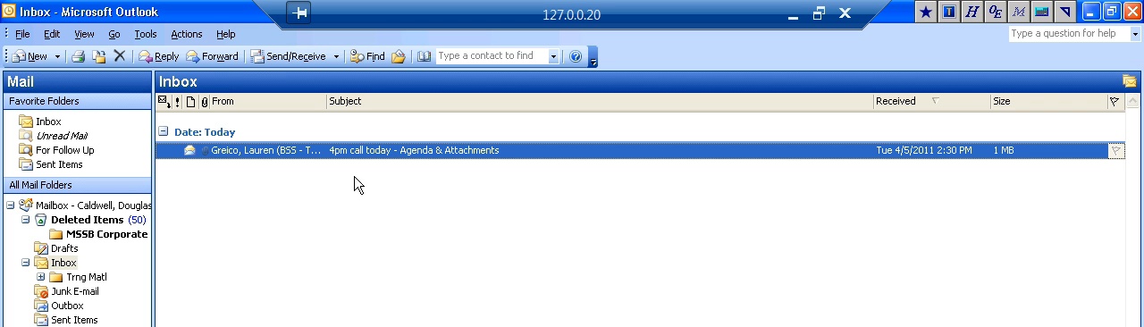
pyautogui.moveTo(198, 90)
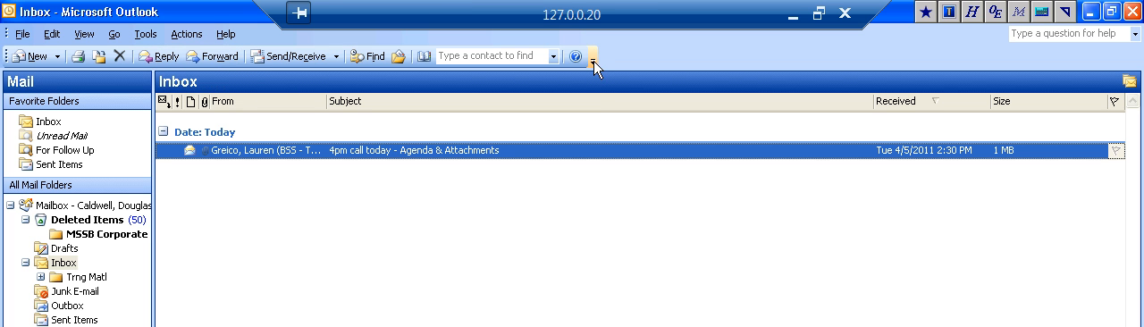
# Re-add Reply to All to the Standard toolbar, then remove it again
pyautogui.click(591, 57)
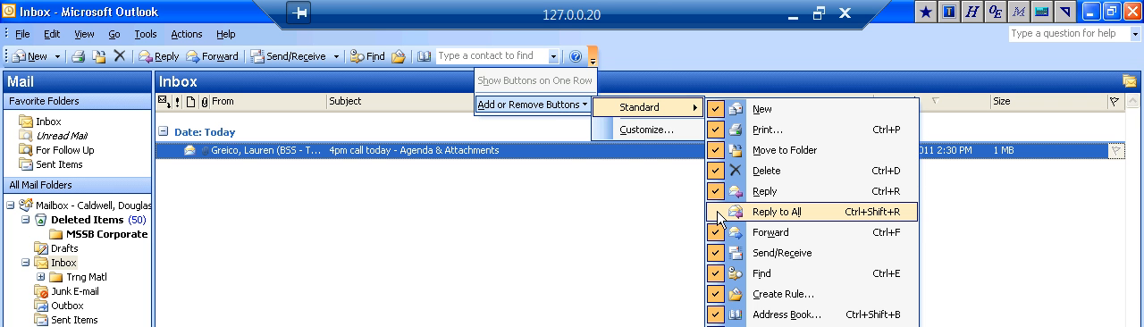
pyautogui.click(720, 212)
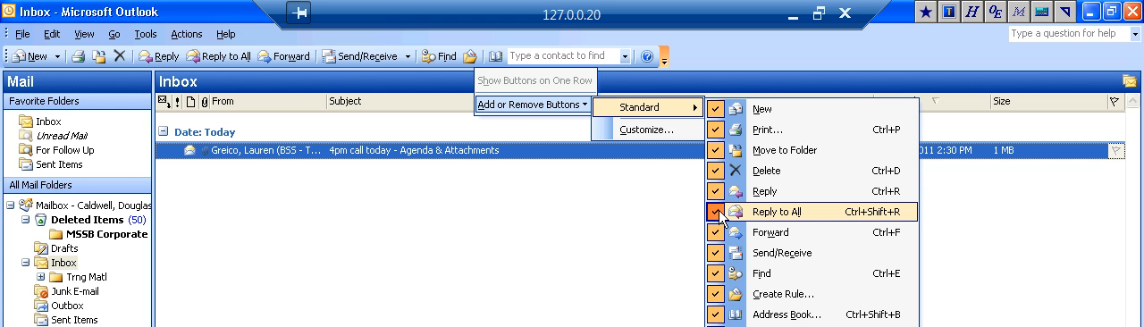
pyautogui.moveTo(862, 229)
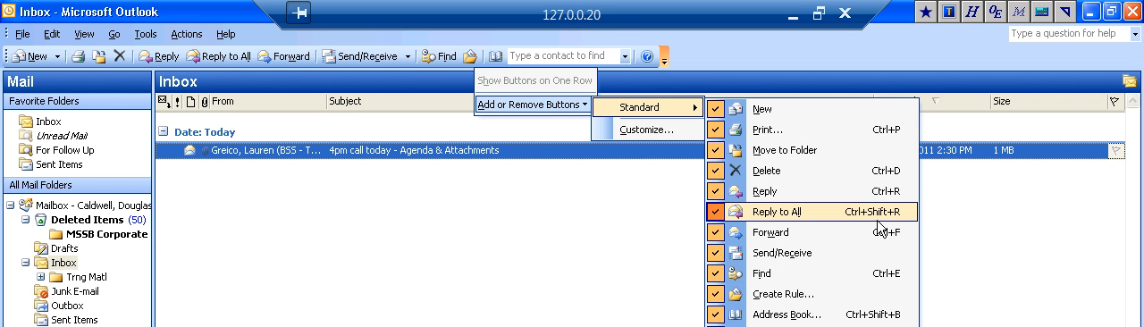
pyautogui.moveTo(898, 227)
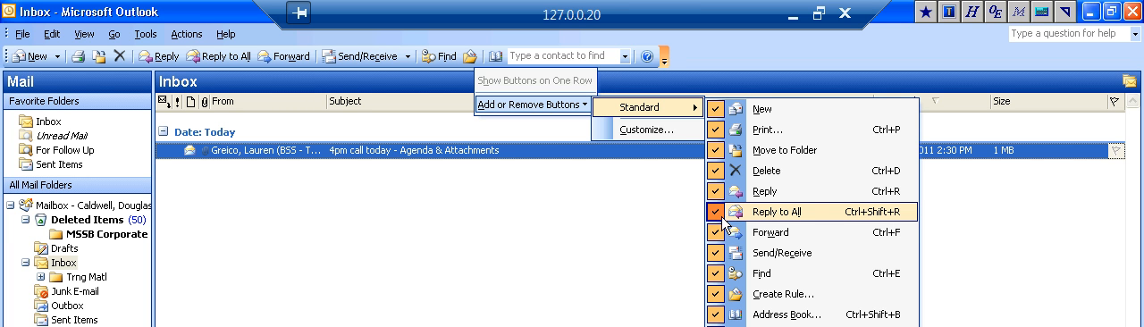
pyautogui.click(716, 212)
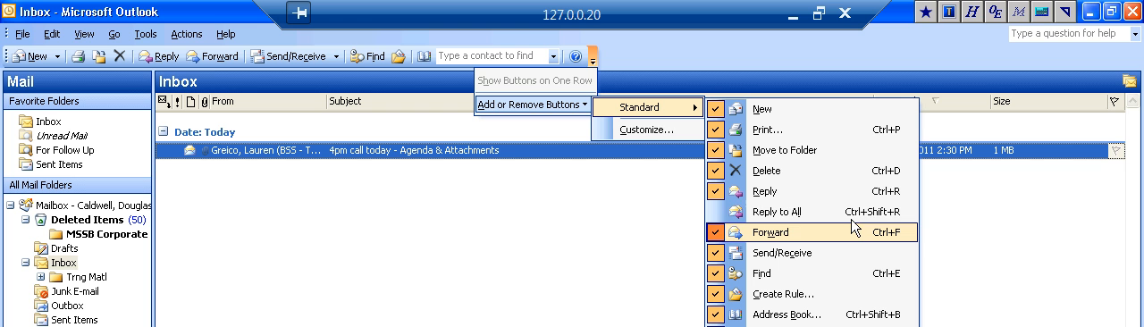
pyautogui.moveTo(798, 212)
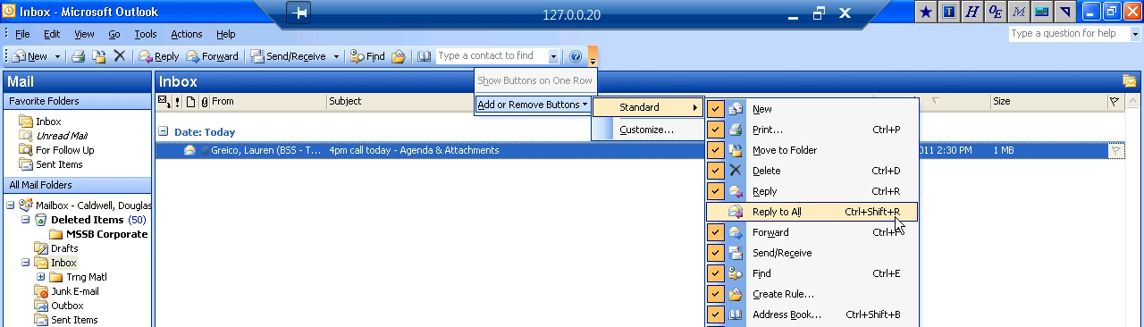
pyautogui.moveTo(428, 179)
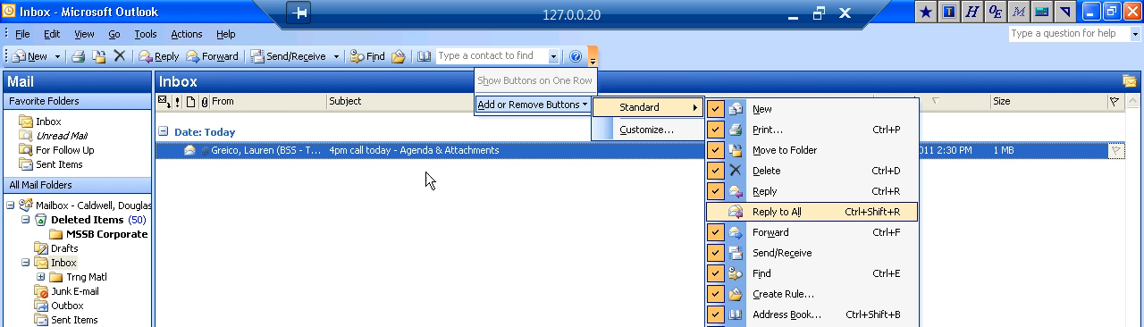